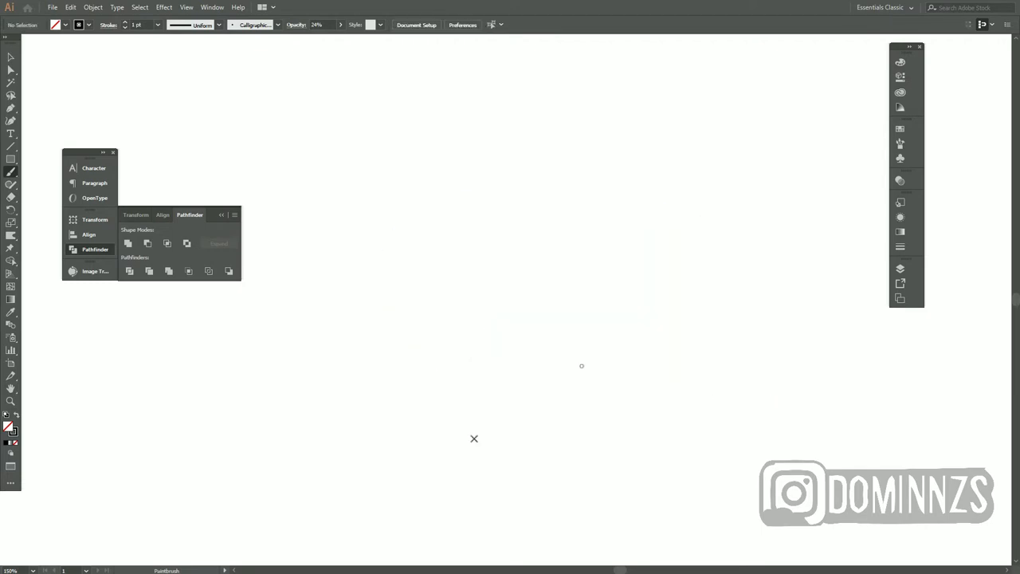
{"action": "mouse_move", "coordinate": [425, 358]}
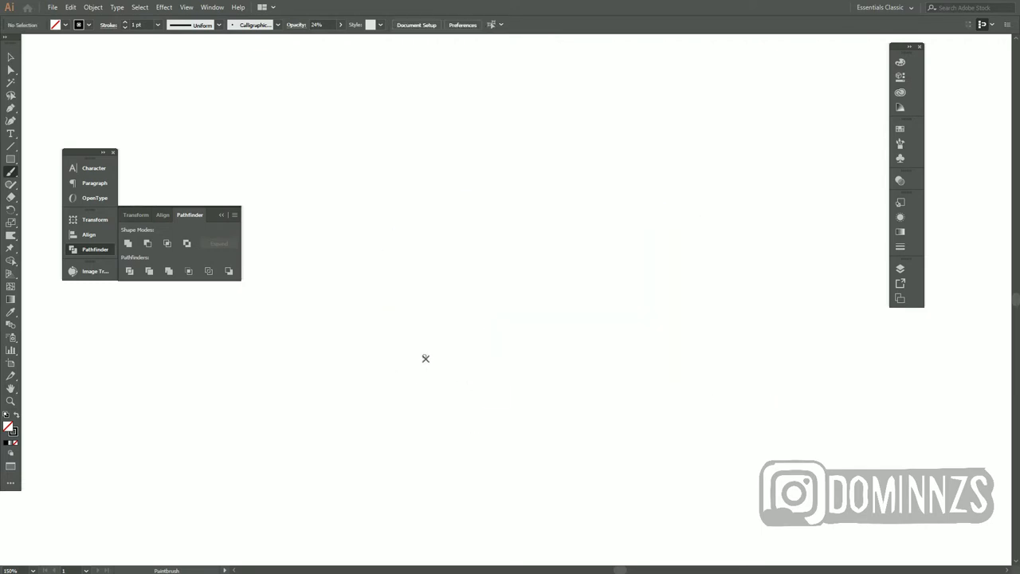
Brush loose grey strokes for the peanut torso's left curve, rounded top and right side
{"action": "left_click_drag", "start_coordinate": [396, 299], "coordinate": [438, 360]}
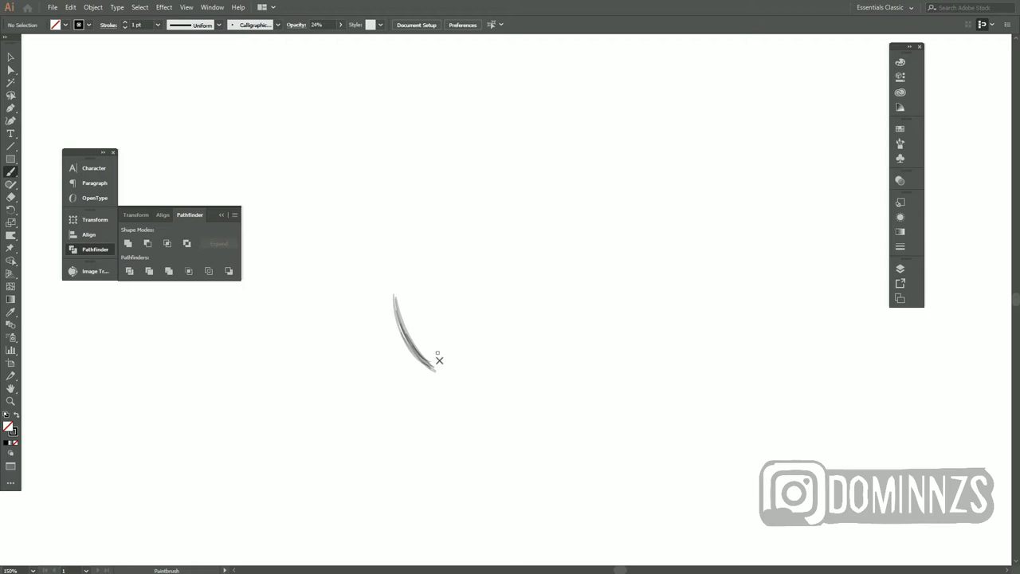
{"action": "left_click_drag", "start_coordinate": [439, 360], "coordinate": [441, 249]}
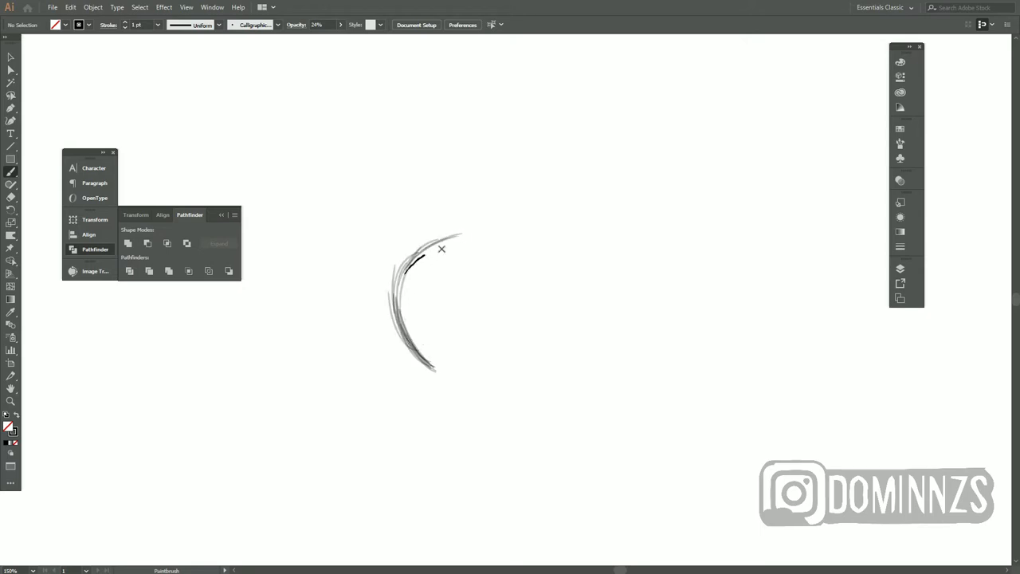
{"action": "left_click_drag", "start_coordinate": [430, 251], "coordinate": [490, 247]}
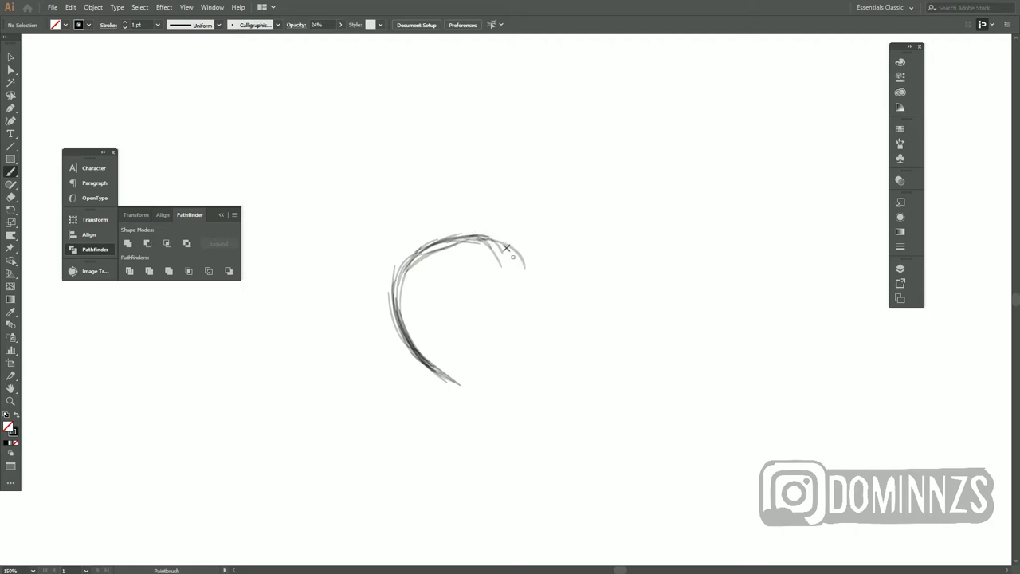
{"action": "left_click_drag", "start_coordinate": [507, 248], "coordinate": [471, 388]}
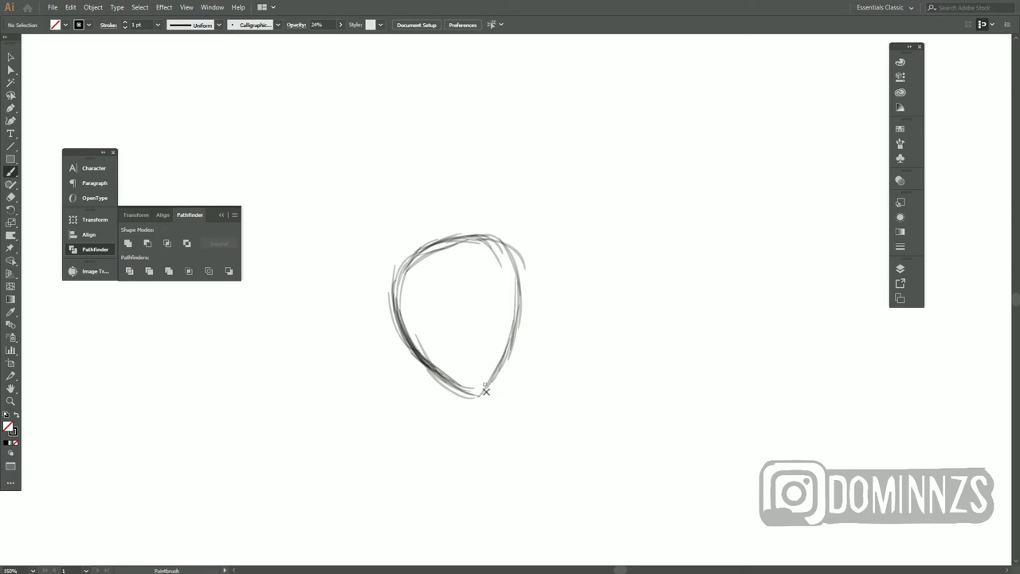
{"action": "left_click_drag", "start_coordinate": [406, 275], "coordinate": [465, 297]}
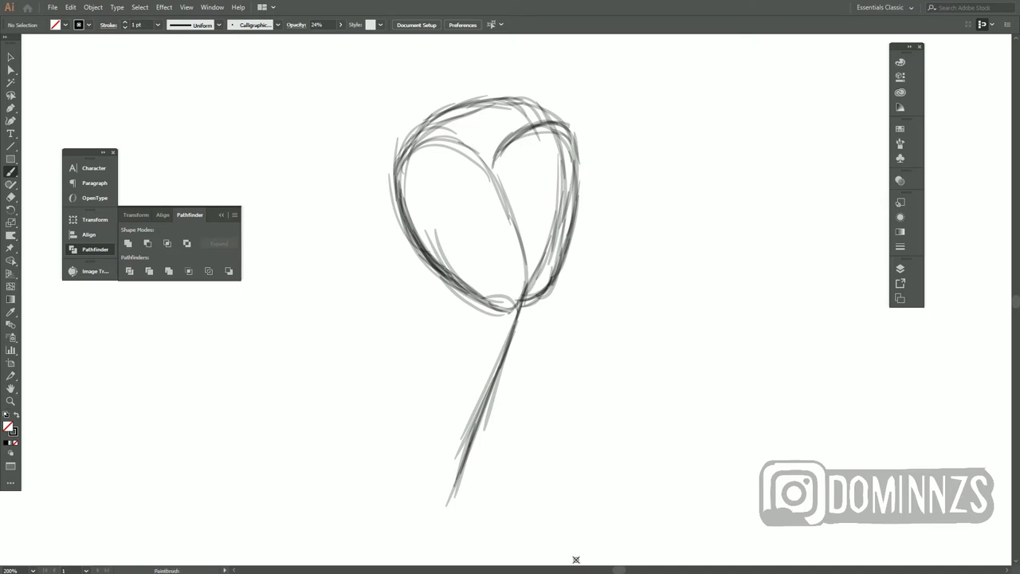
Draw a left waist arrow, darken the torso-leg join, and sketch the first leg
{"action": "left_click_drag", "start_coordinate": [386, 286], "coordinate": [442, 295]}
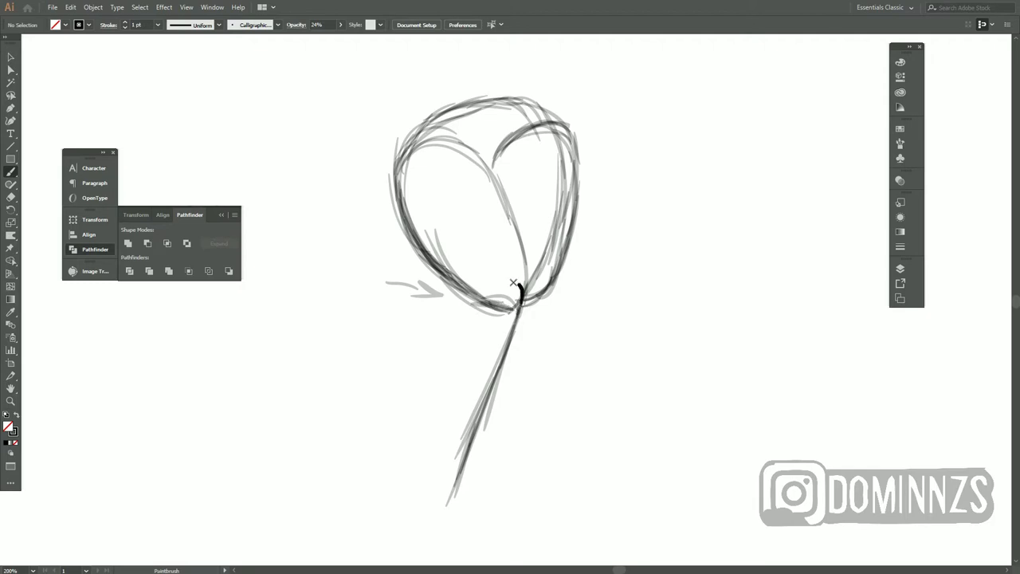
{"action": "left_click_drag", "start_coordinate": [518, 283], "coordinate": [407, 335]}
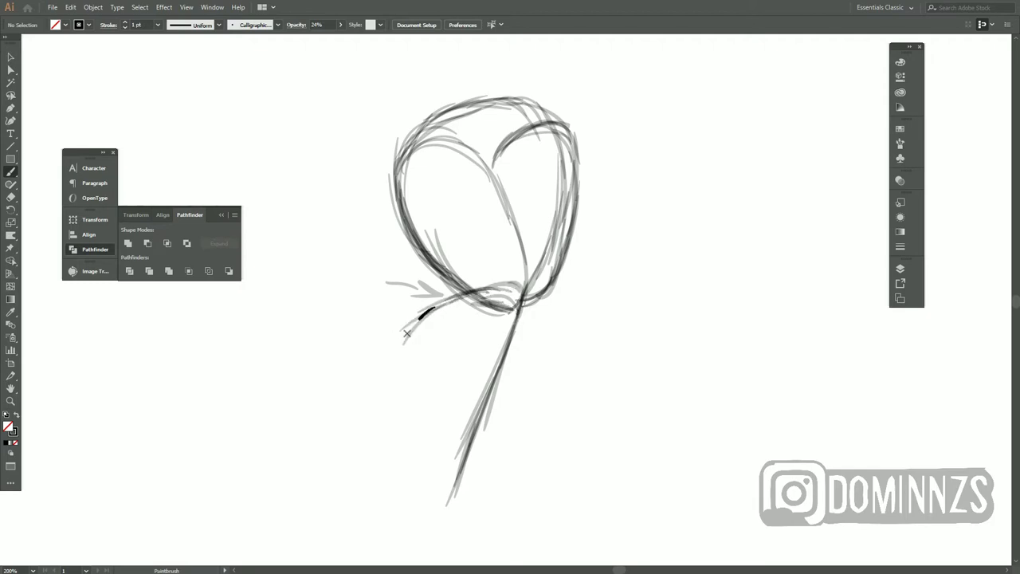
{"action": "left_click_drag", "start_coordinate": [407, 327], "coordinate": [407, 438]}
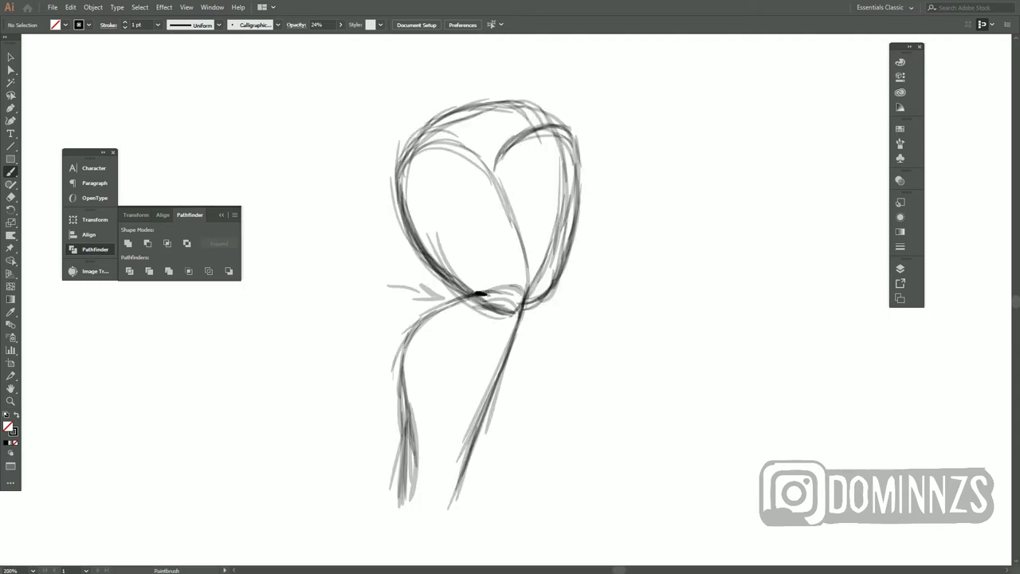
{"action": "left_click_drag", "start_coordinate": [471, 303], "coordinate": [423, 478]}
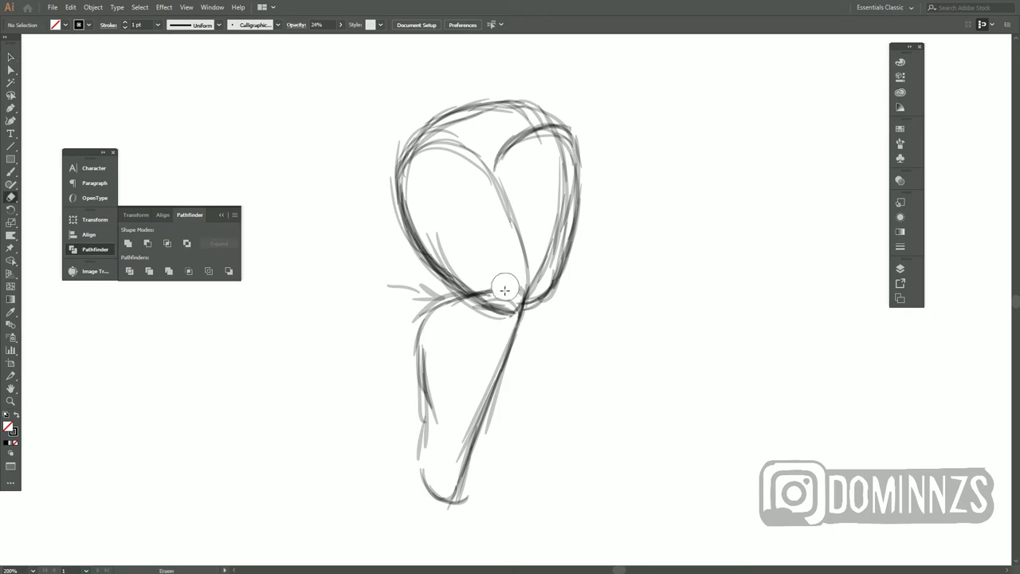
Erase the crossing lines at the waist and draw an arrow marking the right waist
{"action": "left_click_drag", "start_coordinate": [505, 289], "coordinate": [498, 346]}
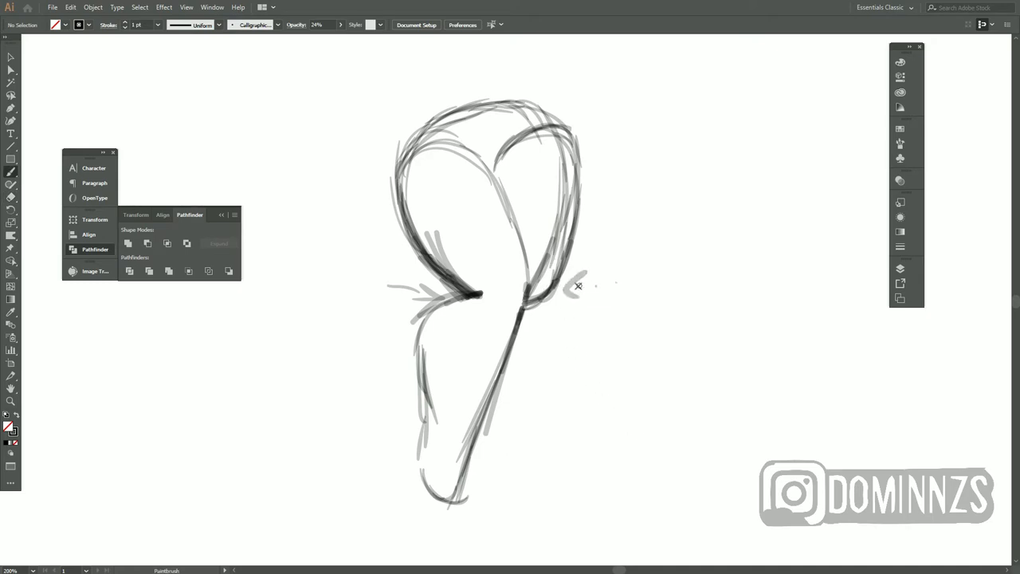
{"action": "left_click_drag", "start_coordinate": [568, 286], "coordinate": [622, 280]}
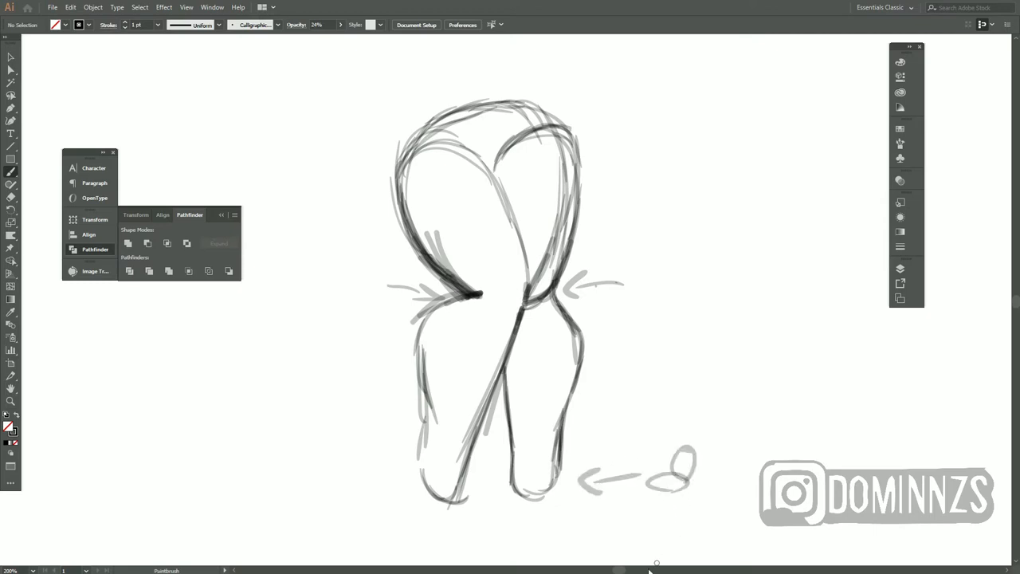
{"action": "mouse_move", "coordinate": [642, 402]}
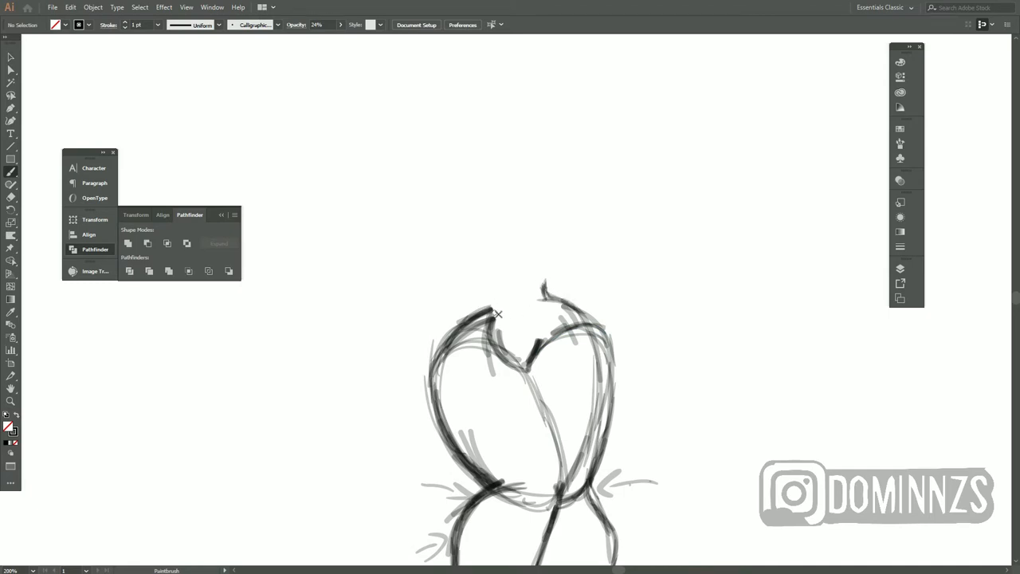
Darken the torso top outline and sketch left and right arms curving above the head
{"action": "left_click_drag", "start_coordinate": [498, 313], "coordinate": [462, 275]}
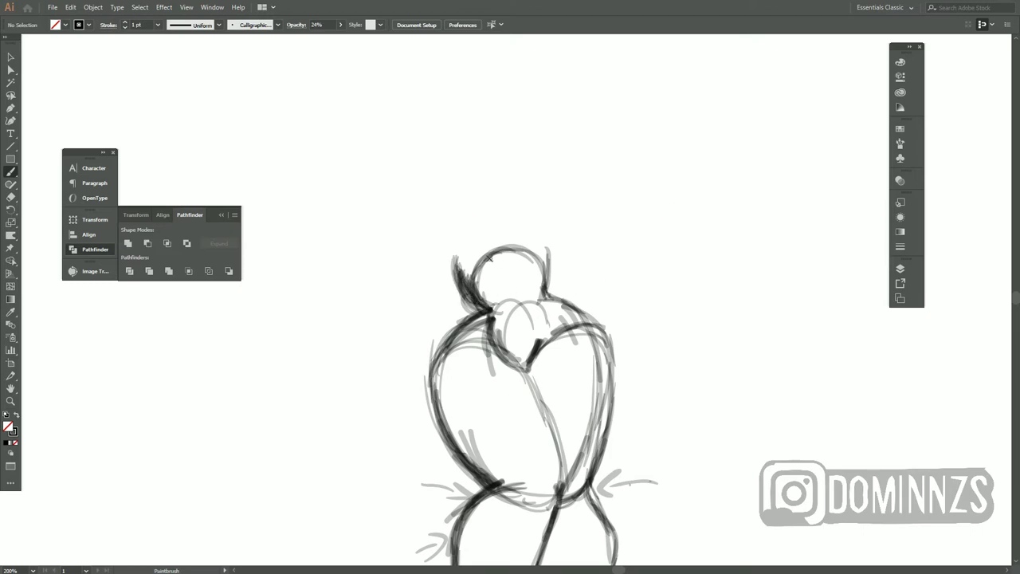
{"action": "mouse_move", "coordinate": [444, 255]}
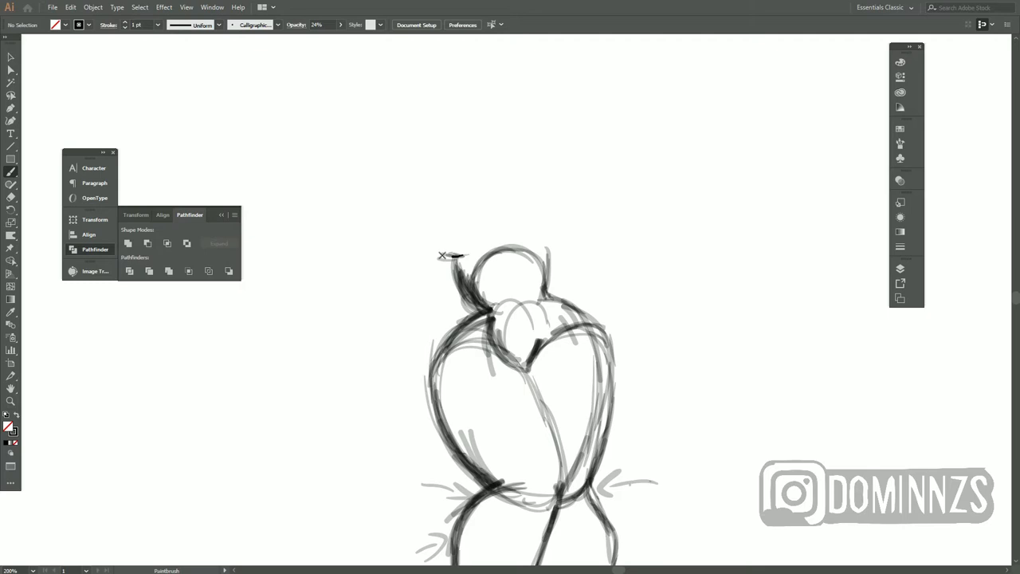
{"action": "left_click_drag", "start_coordinate": [450, 255], "coordinate": [436, 189]}
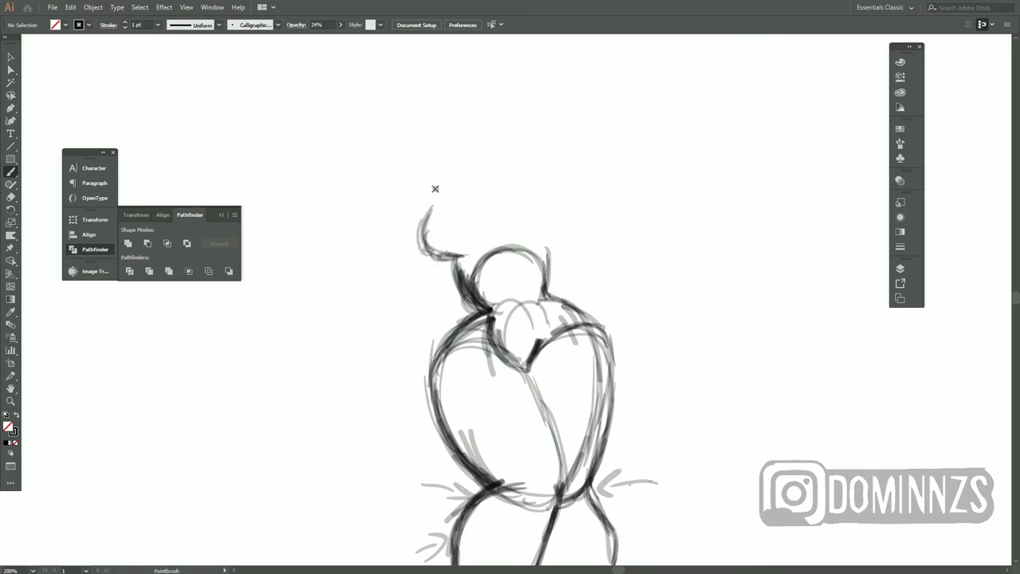
{"action": "left_click_drag", "start_coordinate": [435, 189], "coordinate": [427, 227]}
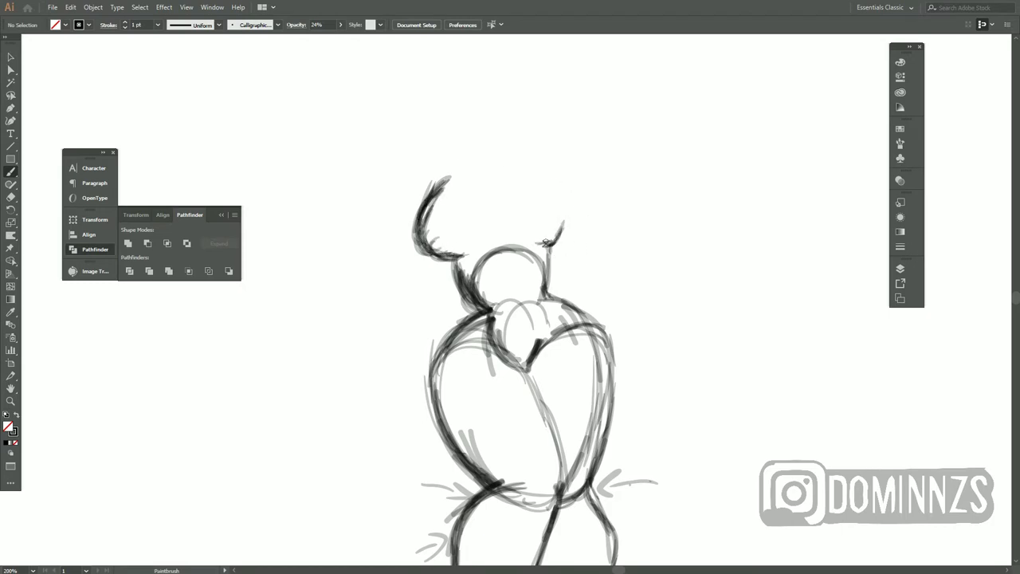
{"action": "left_click_drag", "start_coordinate": [546, 239], "coordinate": [570, 195]}
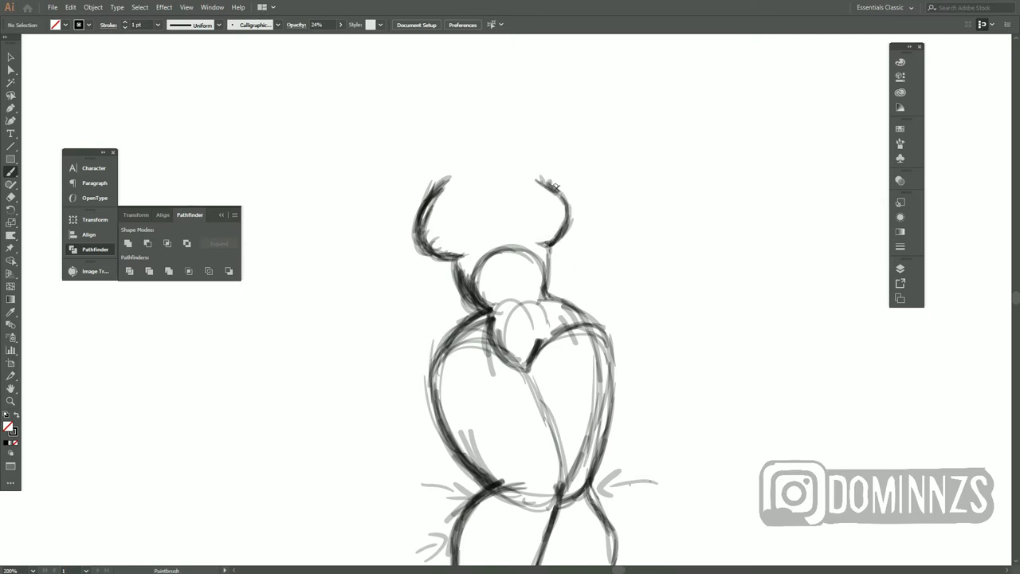
{"action": "left_click_drag", "start_coordinate": [554, 187], "coordinate": [530, 251]}
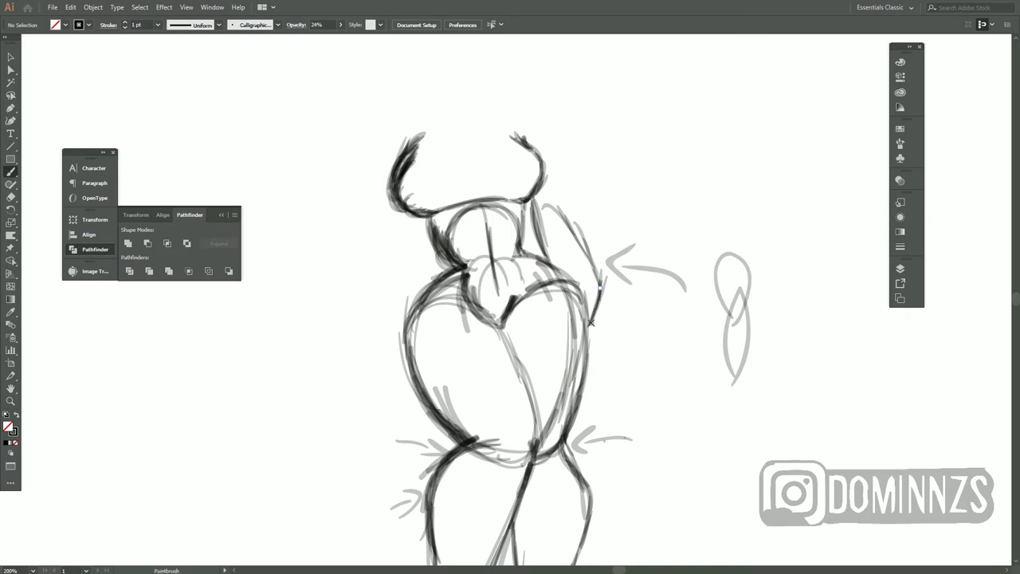
Sketch the upper body's right side and build up the raised arm and hand
{"action": "left_click_drag", "start_coordinate": [562, 199], "coordinate": [597, 287]}
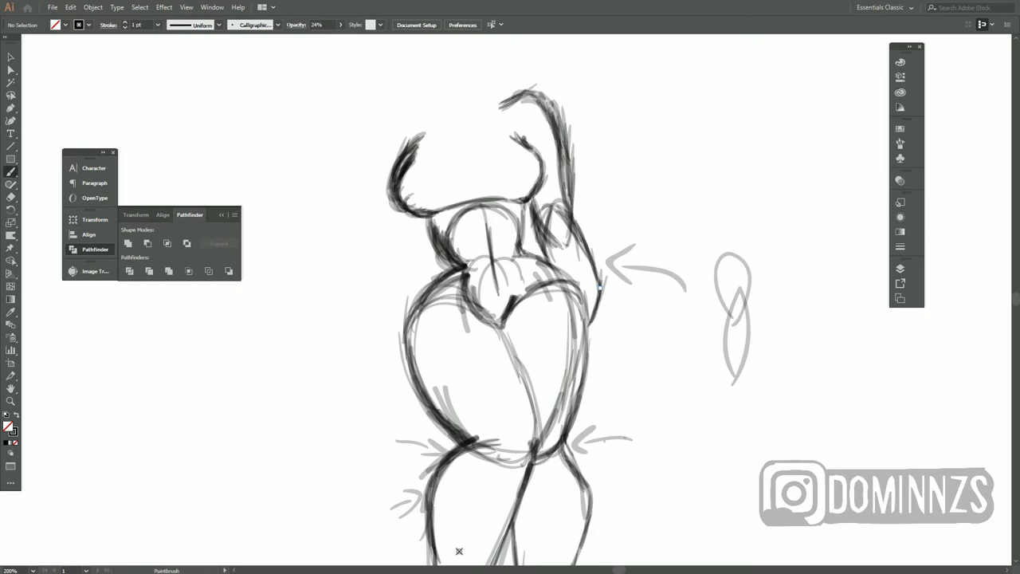
{"action": "mouse_move", "coordinate": [486, 105]}
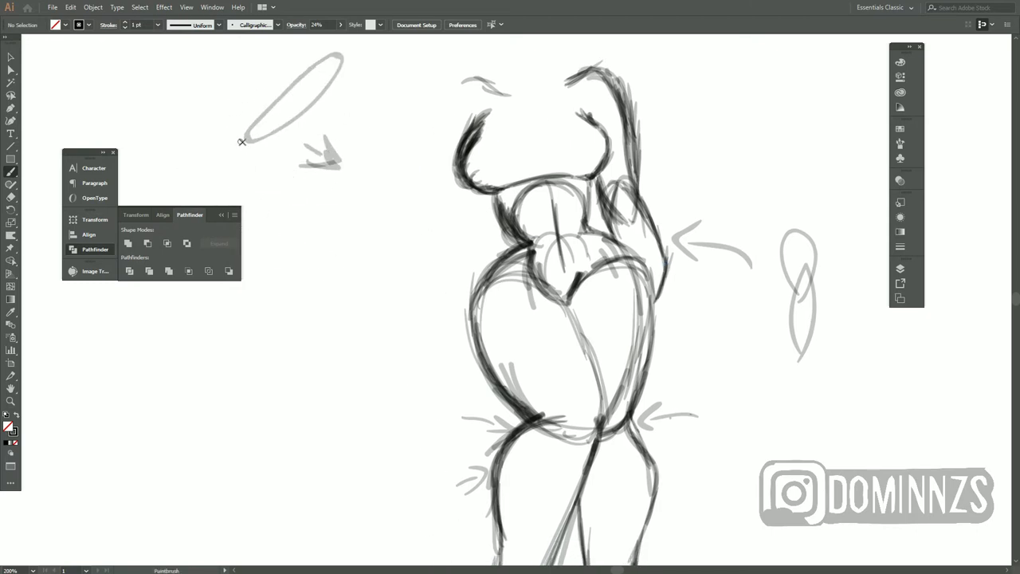
{"action": "mouse_move", "coordinate": [250, 145]}
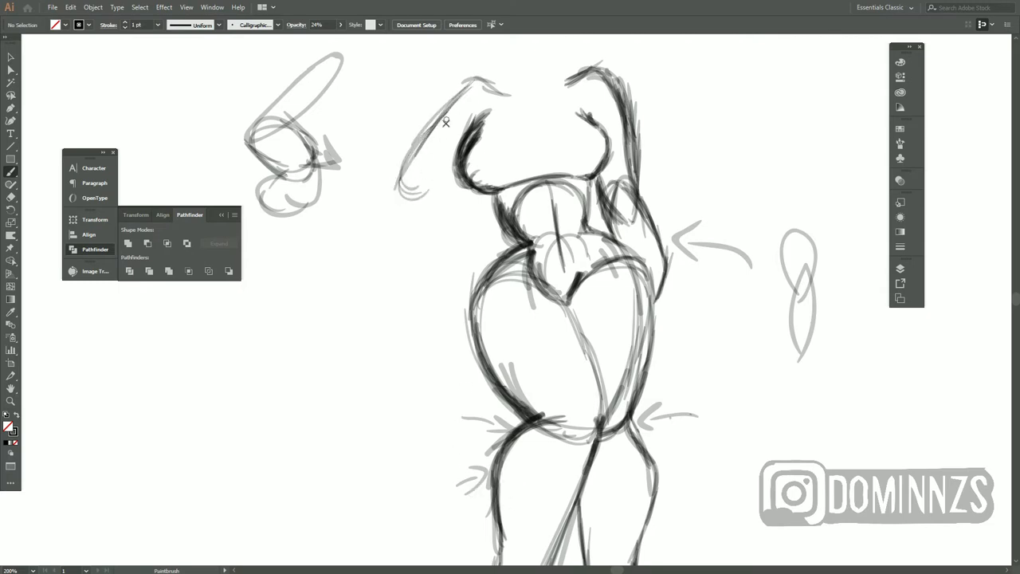
{"action": "left_click_drag", "start_coordinate": [446, 124], "coordinate": [479, 108]}
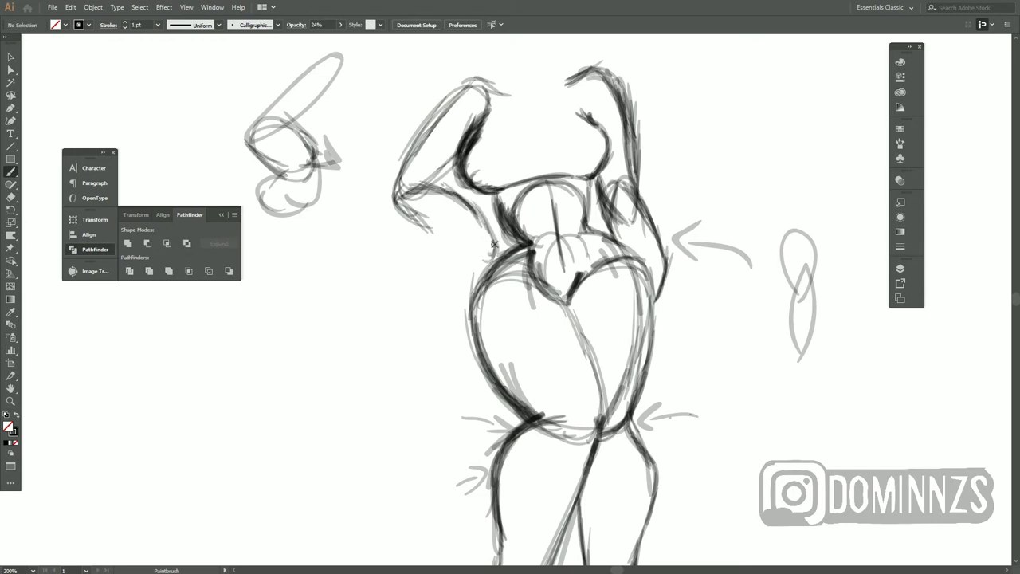
{"action": "left_click_drag", "start_coordinate": [494, 243], "coordinate": [472, 197]}
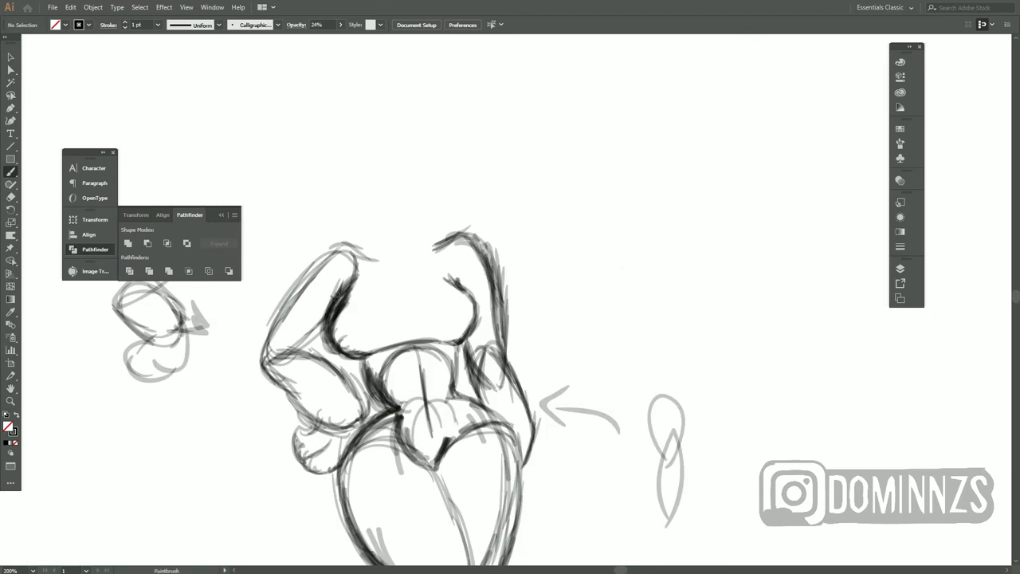
{"action": "mouse_move", "coordinate": [390, 302]}
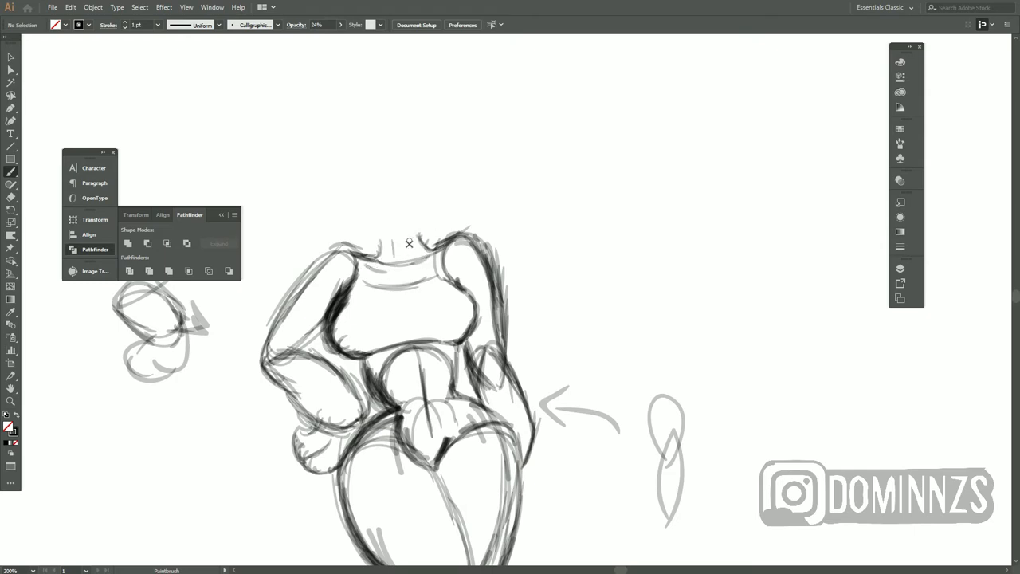
{"action": "mouse_move", "coordinate": [537, 195]}
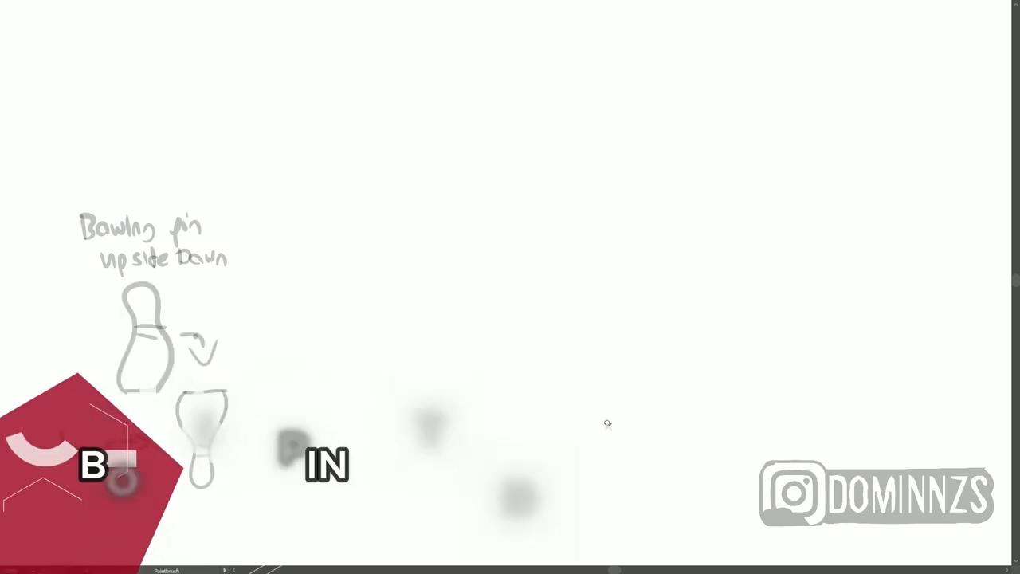
Draw the large upside-down bowling-pin leg shape and add dividing lines to the reference
{"action": "left_click_drag", "start_coordinate": [426, 247], "coordinate": [431, 363]}
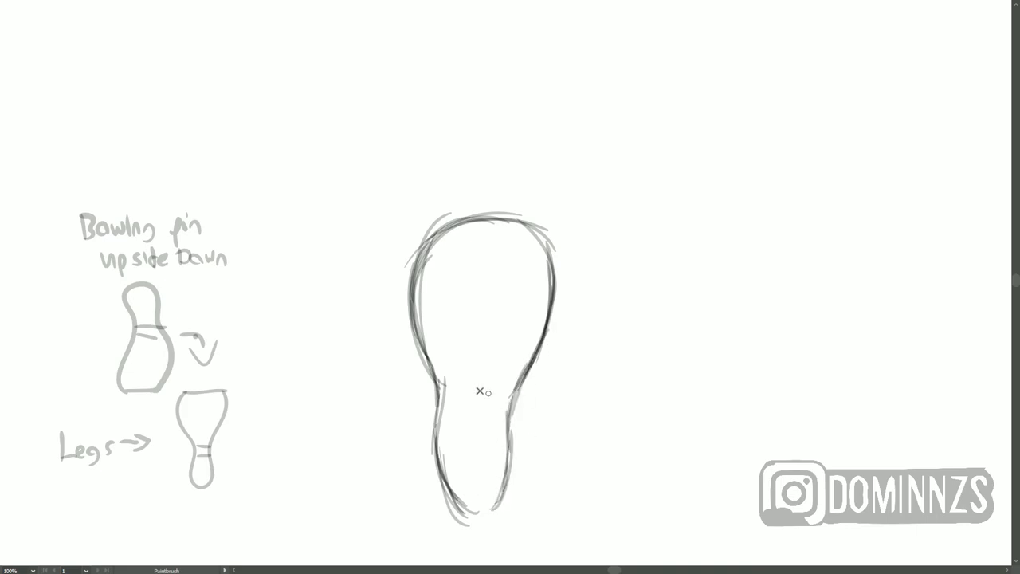
{"action": "left_click_drag", "start_coordinate": [206, 389], "coordinate": [204, 486]}
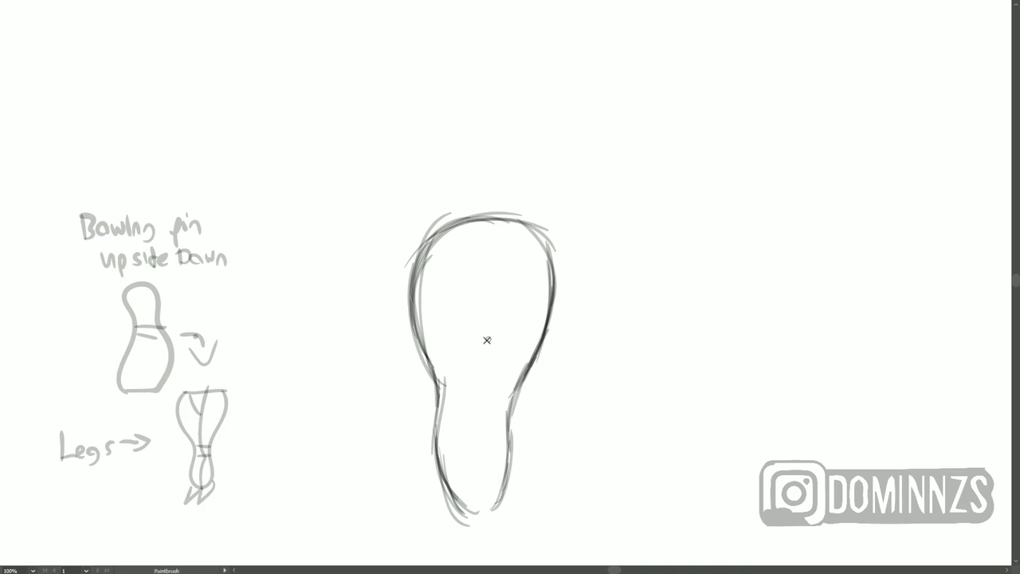
{"action": "mouse_move", "coordinate": [443, 283]}
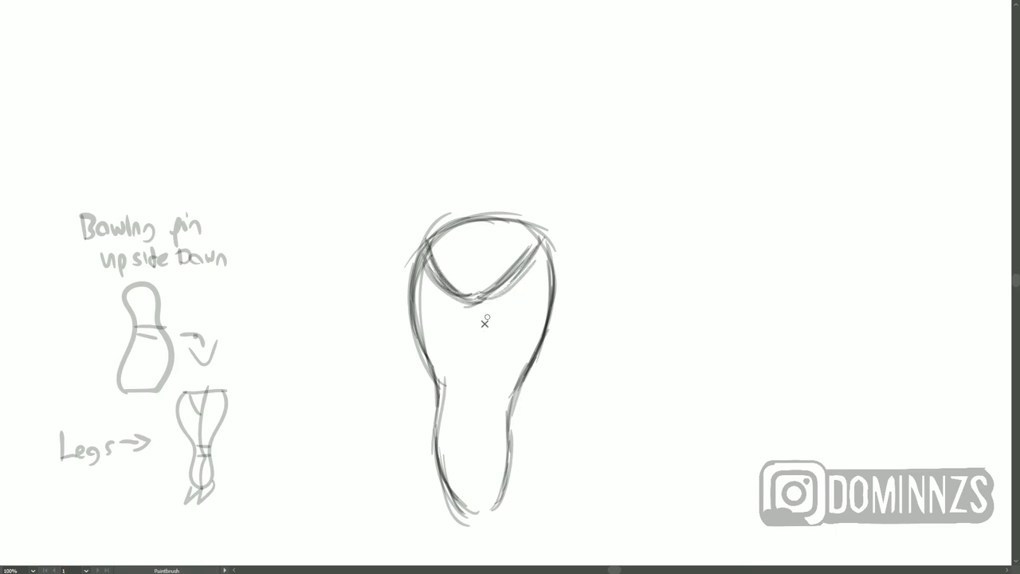
Draw a centre line separating the legs, outline inner leg contours, and sketch the hip line
{"action": "left_click_drag", "start_coordinate": [466, 299], "coordinate": [466, 407]}
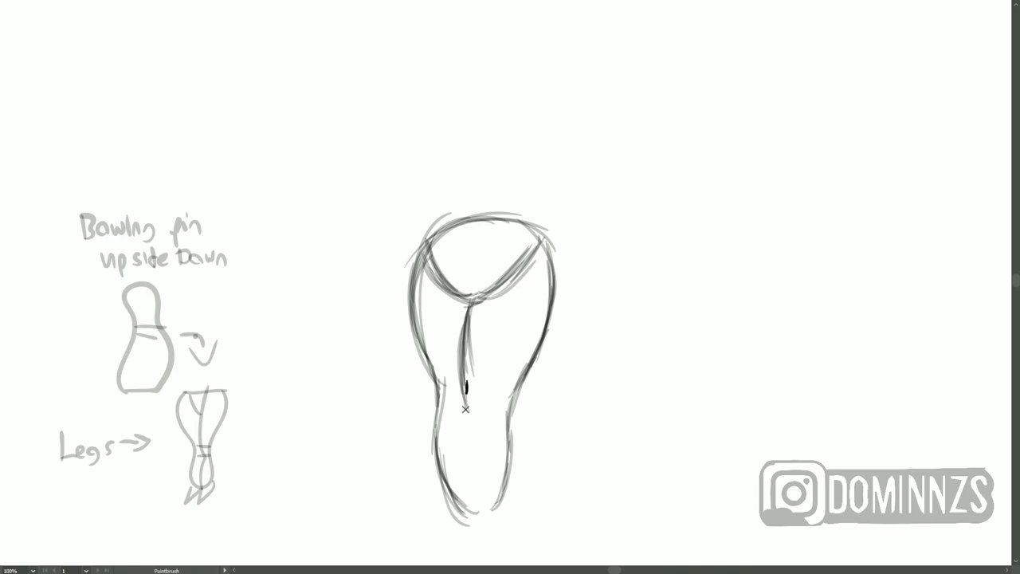
{"action": "left_click_drag", "start_coordinate": [468, 387], "coordinate": [466, 510]}
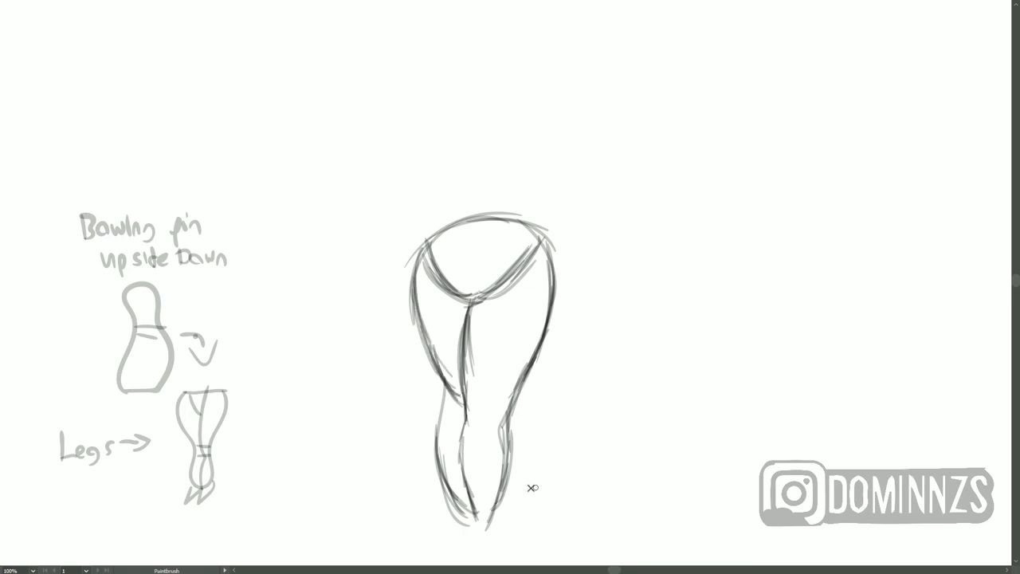
{"action": "mouse_move", "coordinate": [449, 427]}
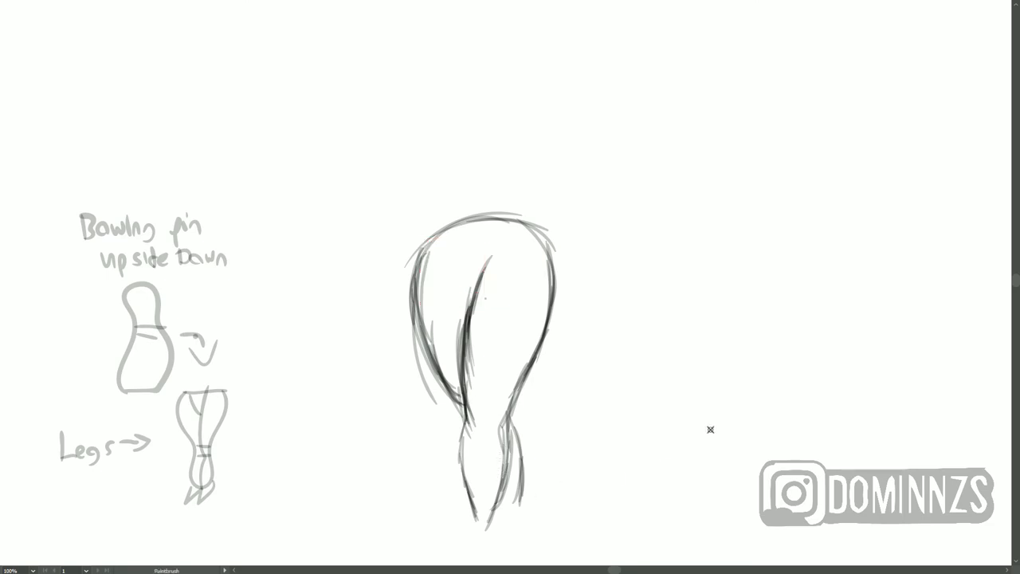
{"action": "left_click_drag", "start_coordinate": [438, 234], "coordinate": [518, 237]}
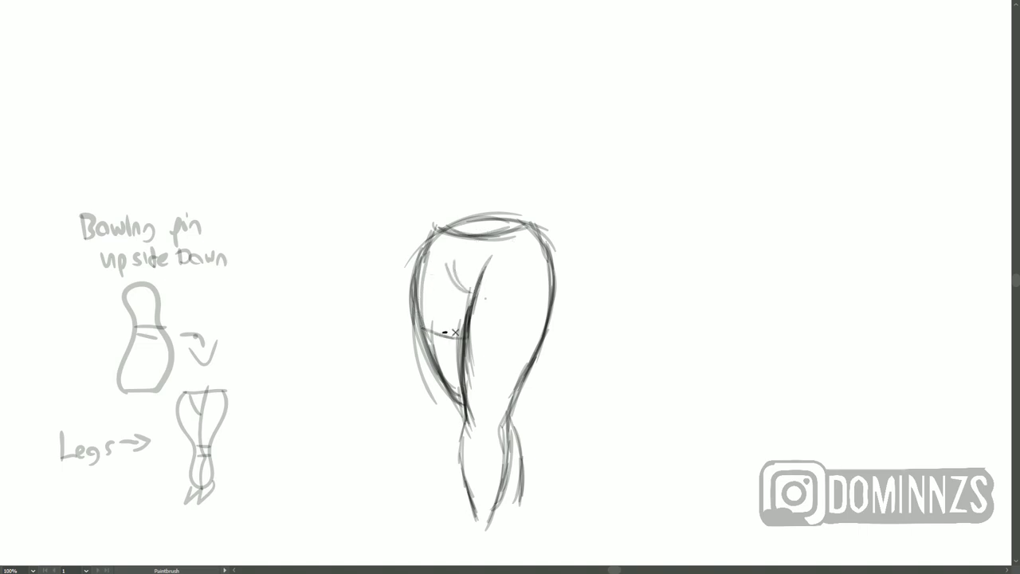
Sketch the inverted triangle torso, the waist curves, and the shoulders and upper arms
{"action": "left_click_drag", "start_coordinate": [423, 329], "coordinate": [549, 325]}
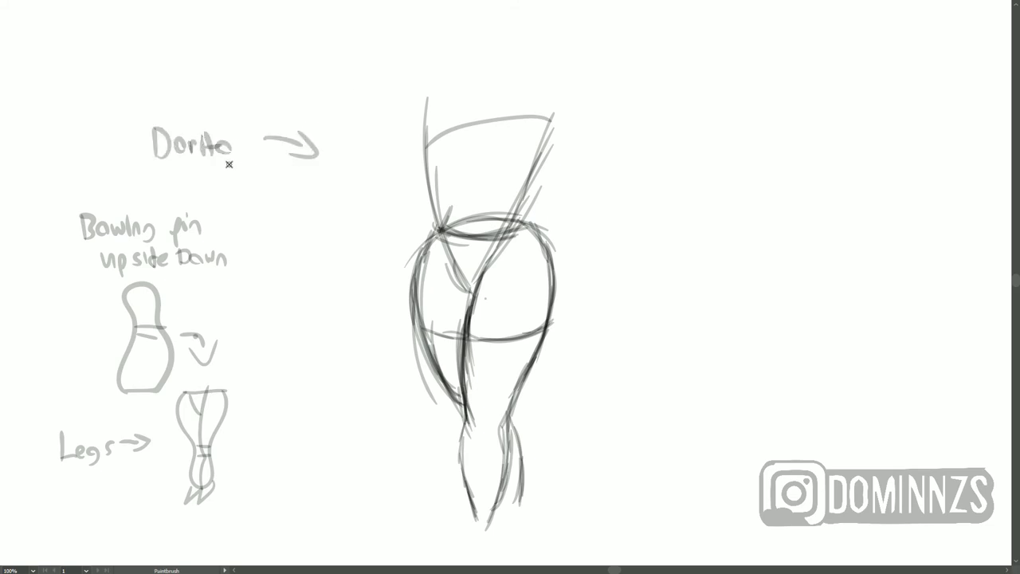
{"action": "left_click_drag", "start_coordinate": [417, 211], "coordinate": [413, 275]}
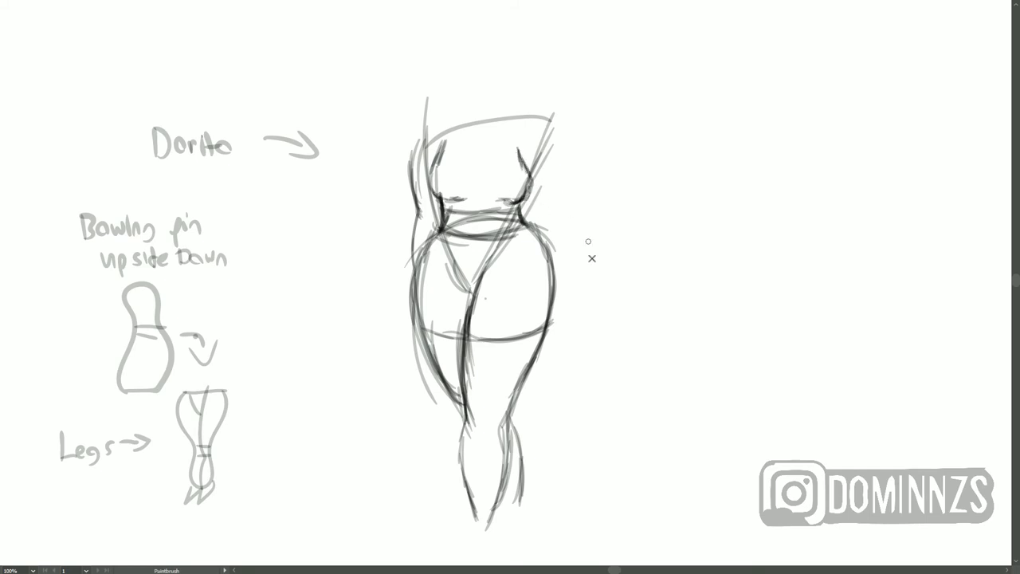
{"action": "left_click_drag", "start_coordinate": [427, 112], "coordinate": [554, 283]}
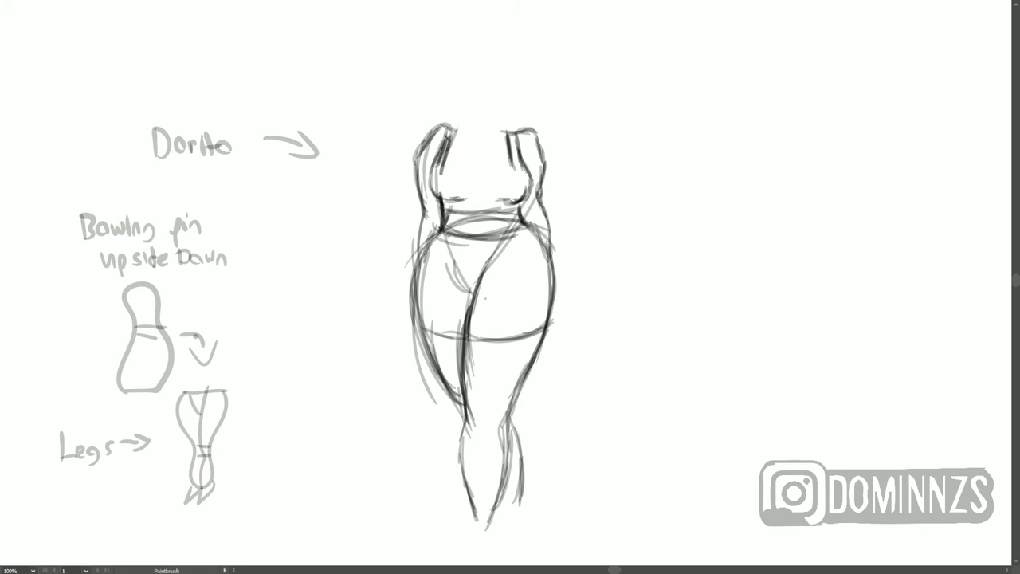
Draw the bust curves across the chest and a centre guide inside the oval head
{"action": "left_click_drag", "start_coordinate": [443, 159], "coordinate": [494, 179]}
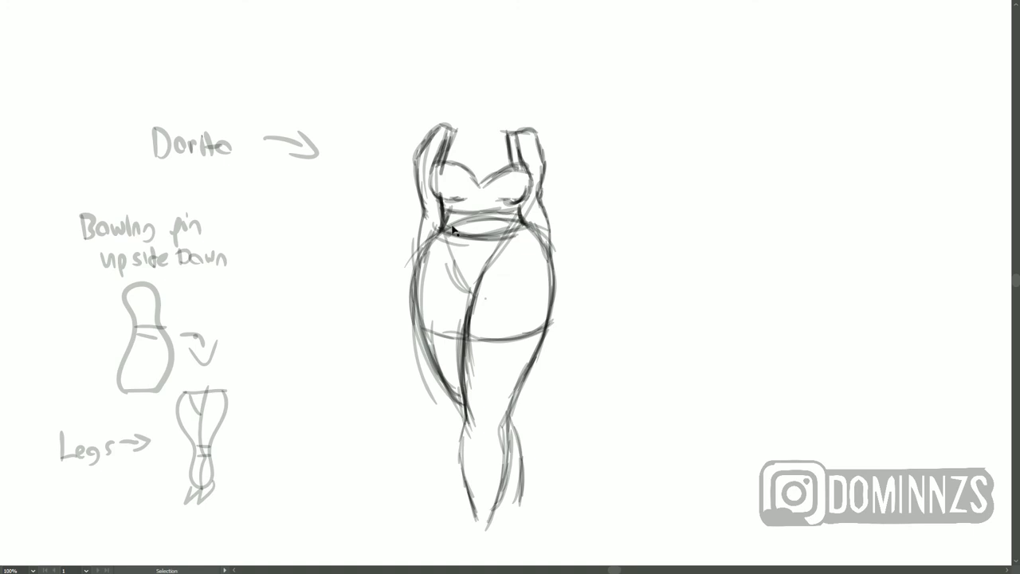
{"action": "left_click", "coordinate": [478, 224]}
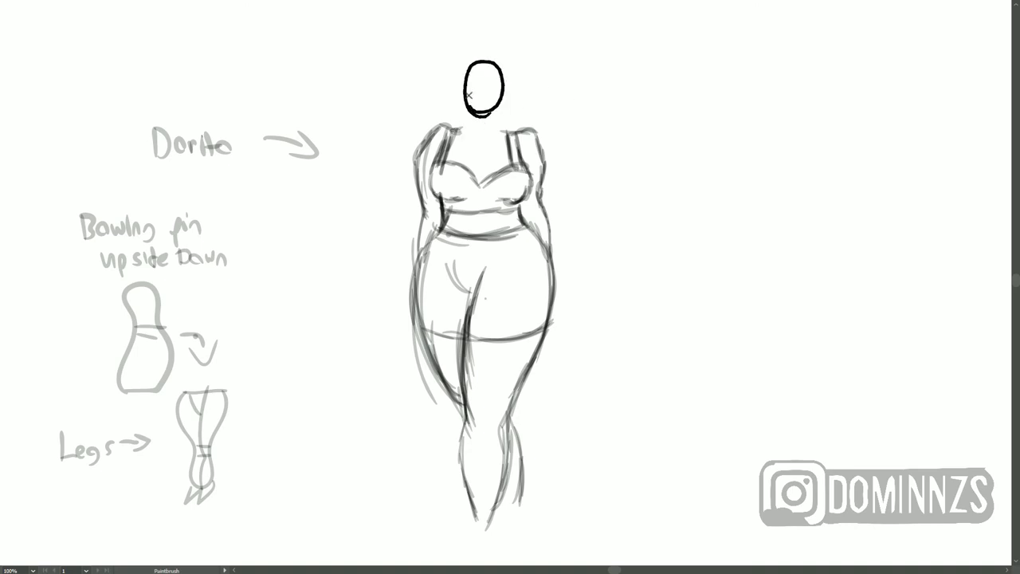
{"action": "left_click_drag", "start_coordinate": [482, 56], "coordinate": [482, 112]}
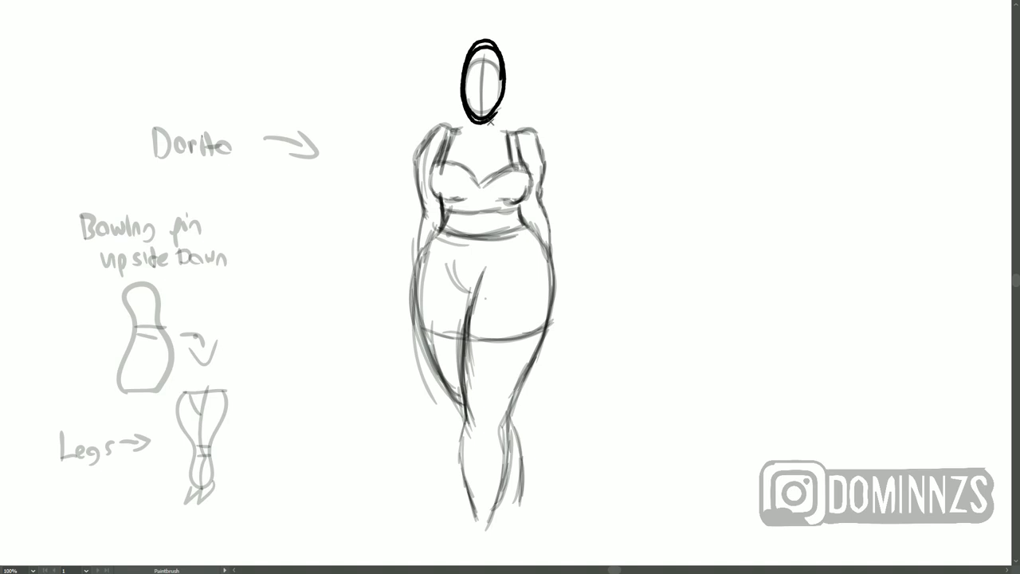